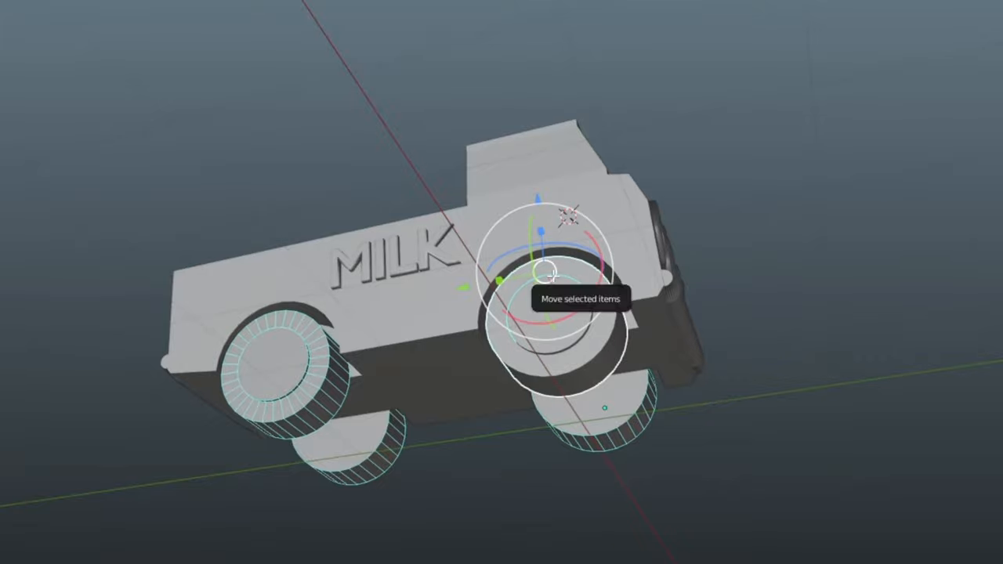
Drag the new WheelMovement script onto the truck object in Unity.
drag(549, 270, 607, 407)
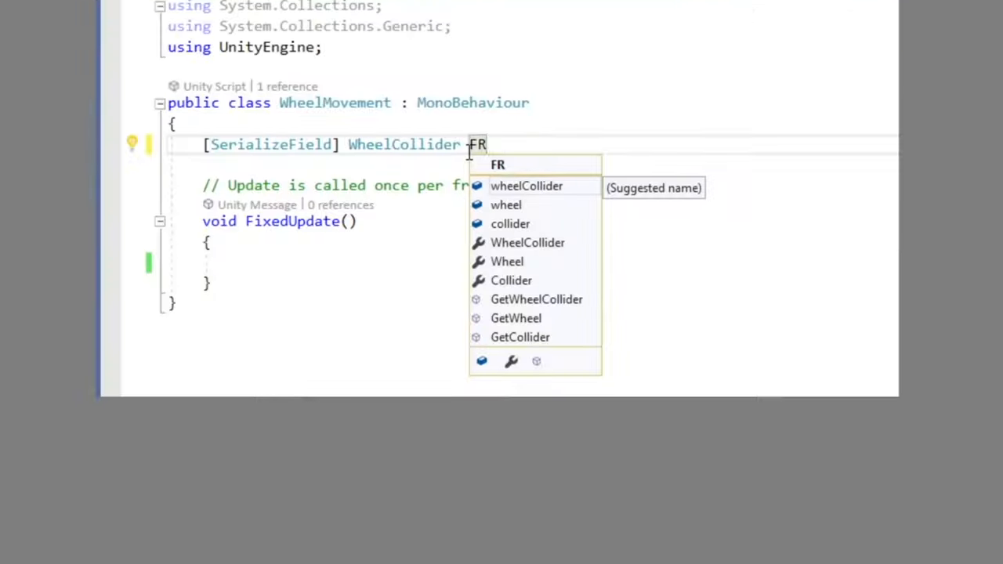
Declare the four WheelCollider fields, acceleration and braking floats, and space-key braking logic.
text(Wheel;)
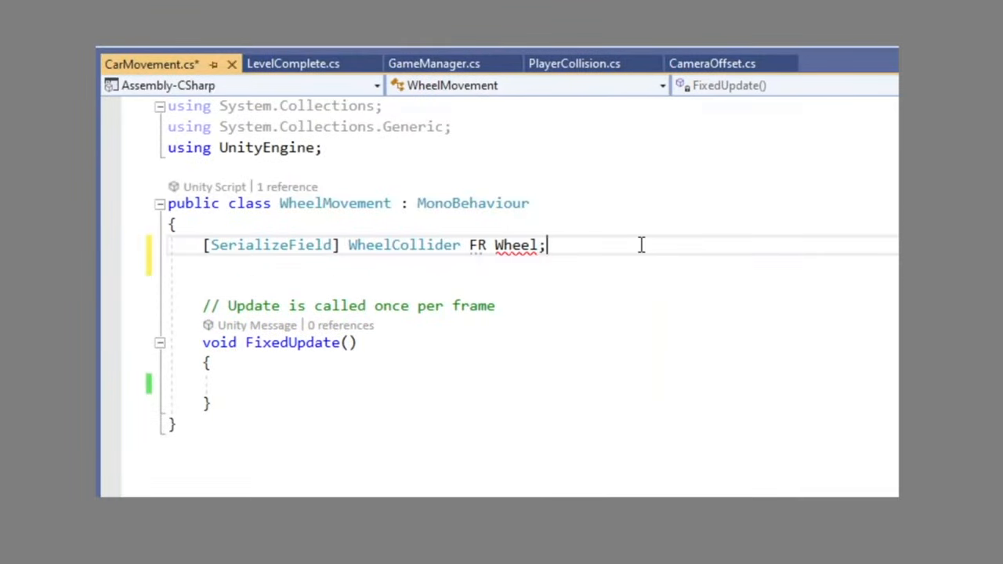
key(Backspace)
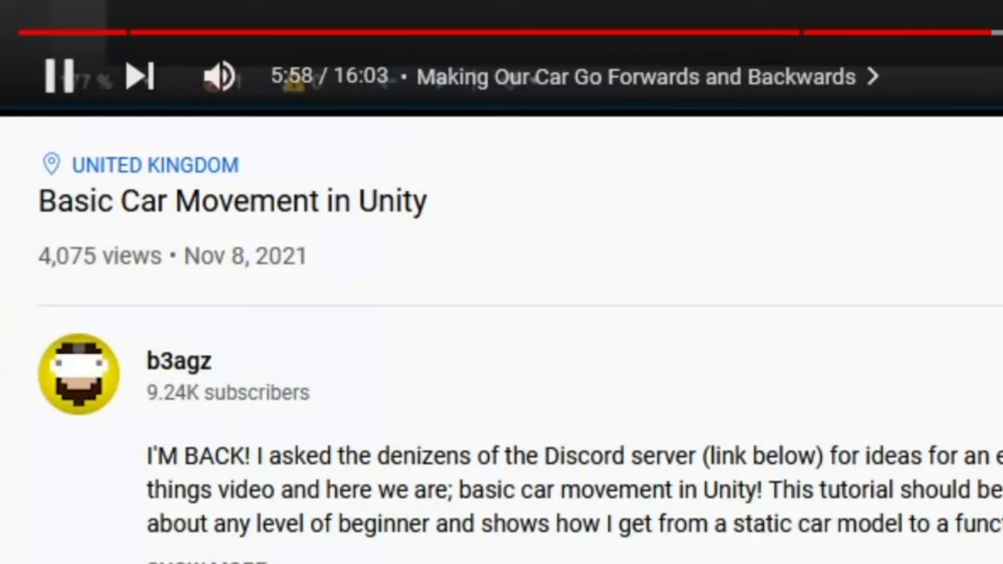
scroll(down, 3)
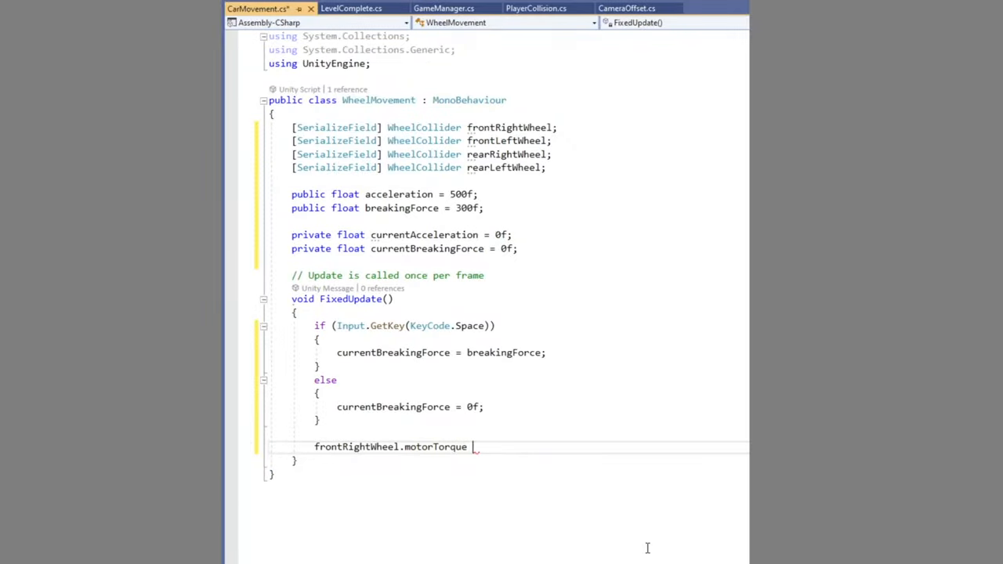
Assign currentAcceleration to the front wheels' motorTorque and apply brakeTorque to all four wheels.
text(= currentAcceleration;)
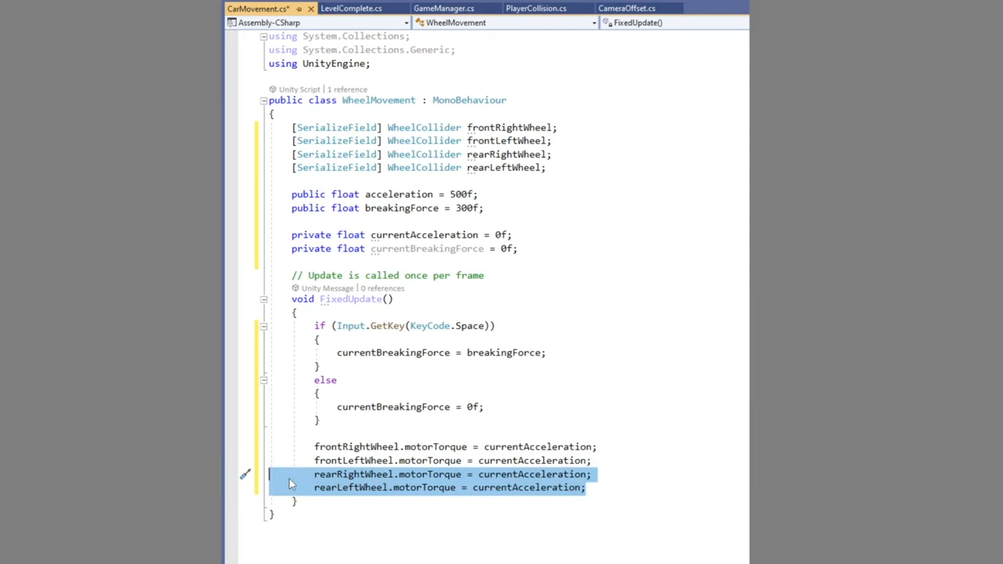
click(380, 8)
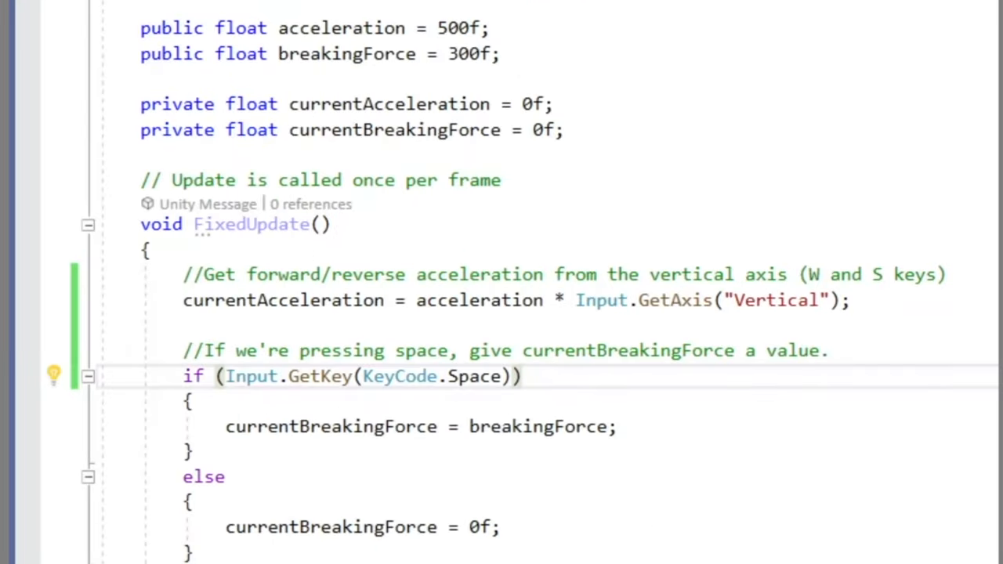
scroll(down, 3)
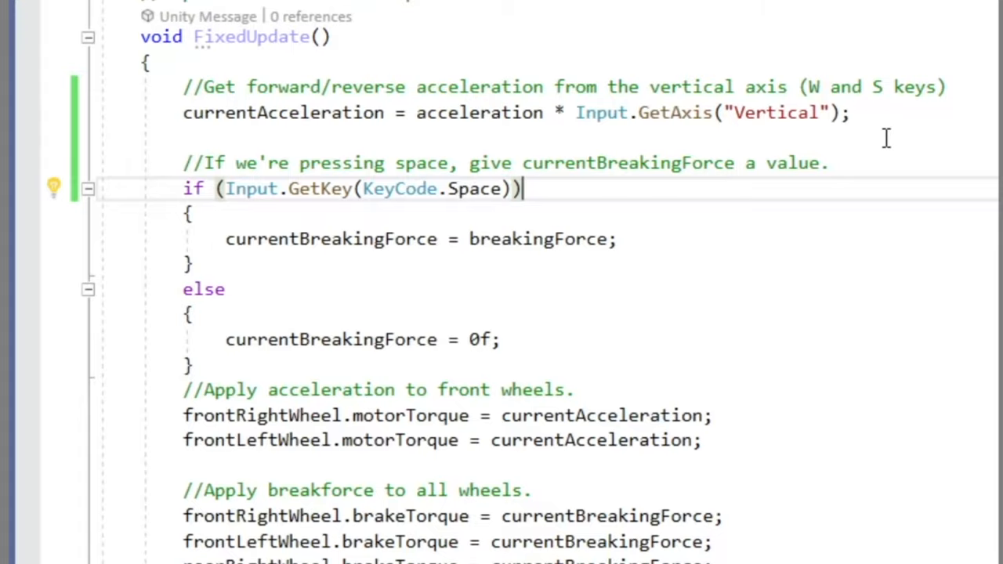
scroll(down, 3)
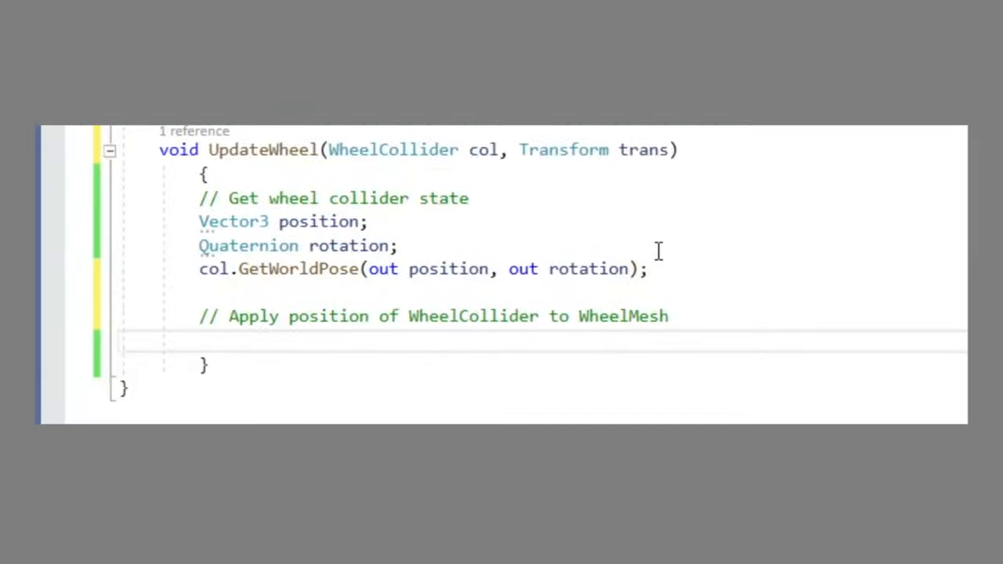
Set trans.position and trans.rotation from the collider's world pose in UpdateWheel.
text(trans.position = position;)
text(void WheelOffset(Vector2 ;)
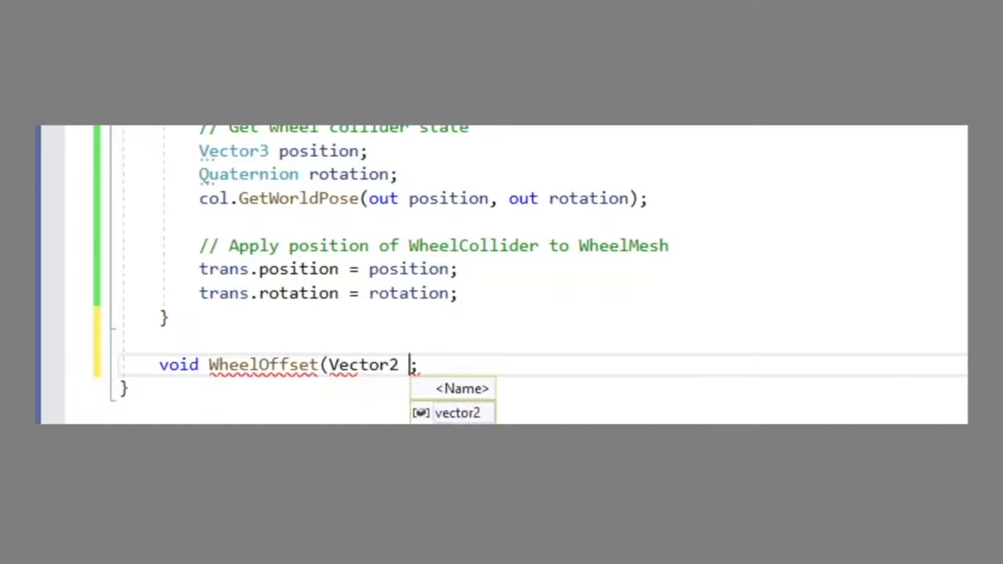
text(Quaternion)
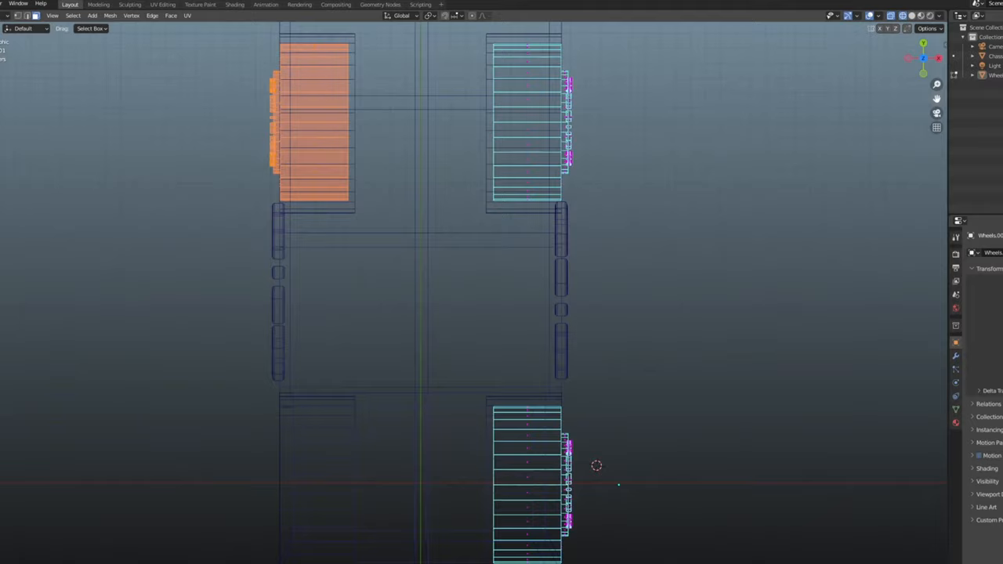
key(Tab)
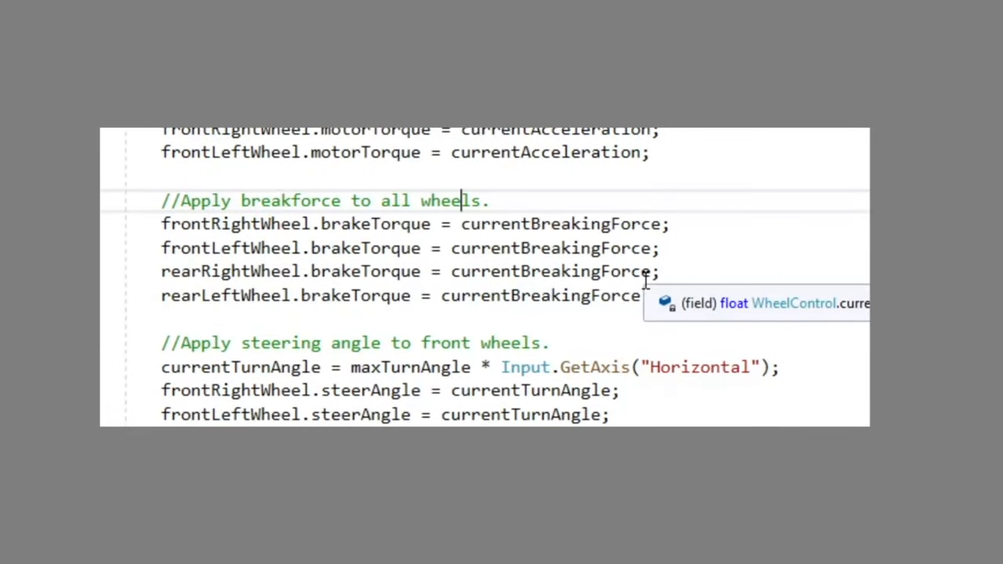
mouse_move(688, 214)
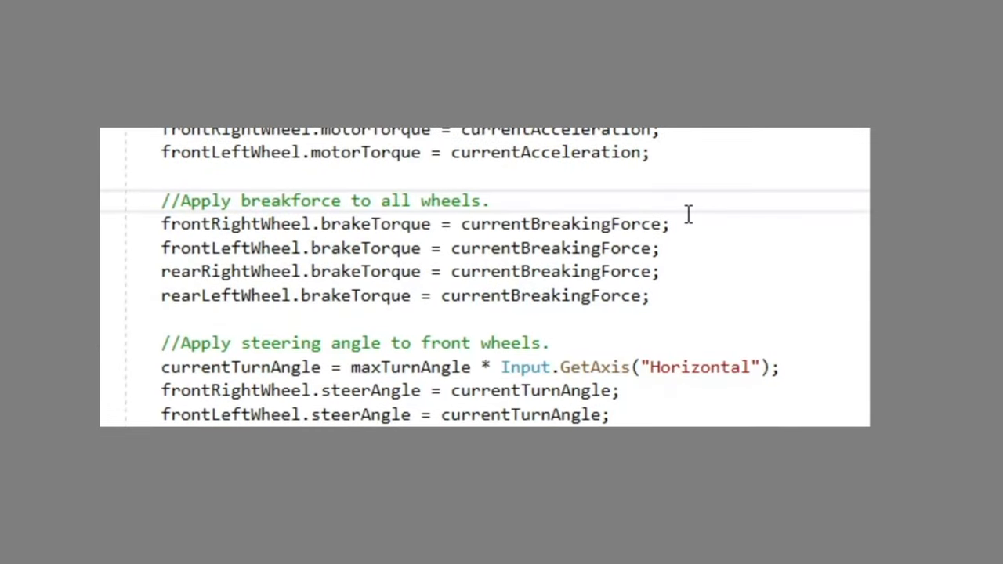